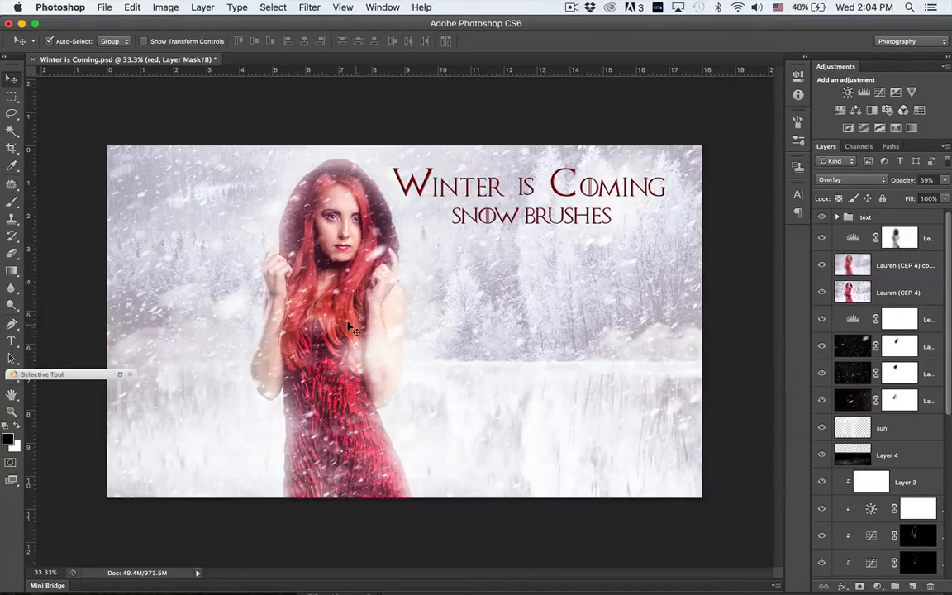
mouse_move(388, 324)
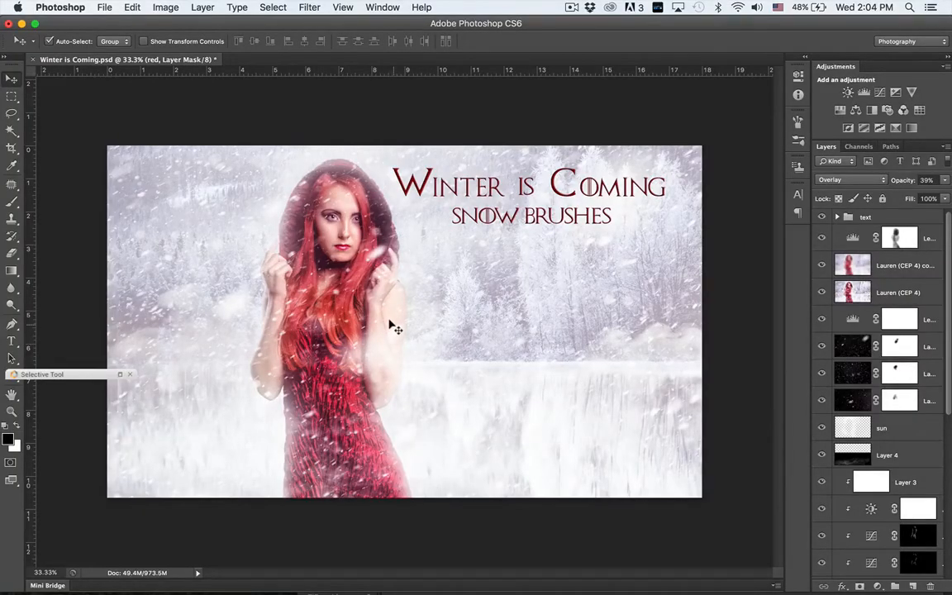
mouse_move(367, 313)
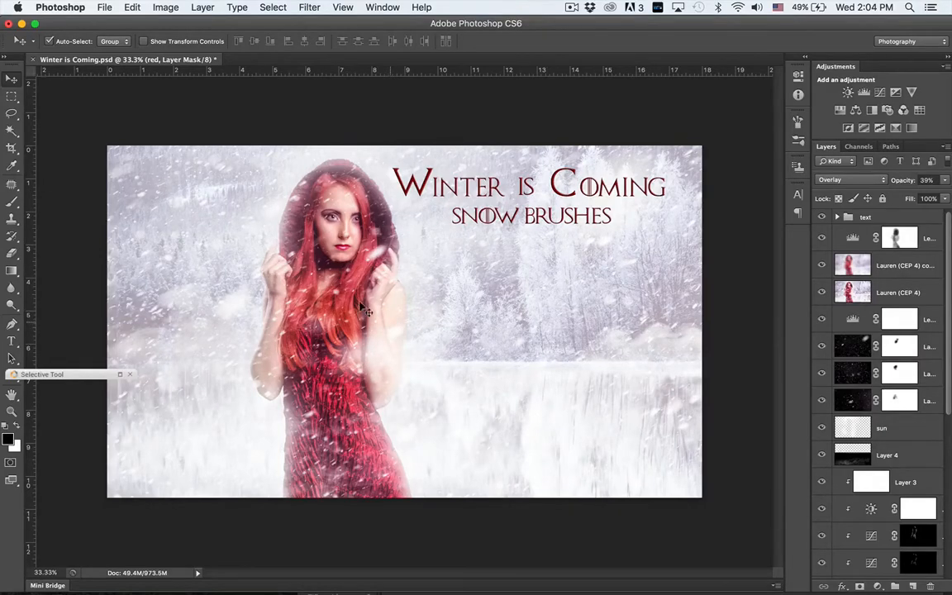
mouse_move(346, 305)
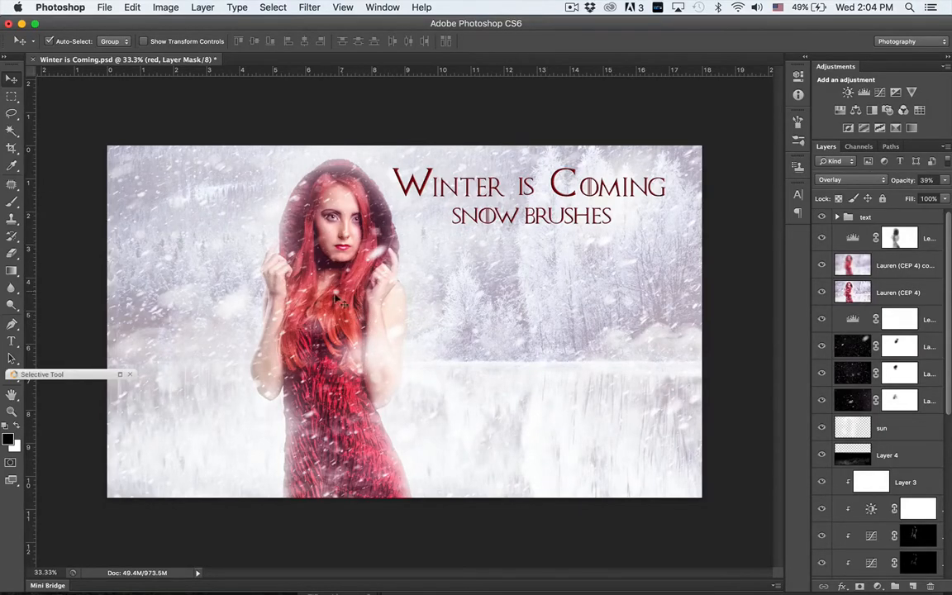
mouse_move(347, 329)
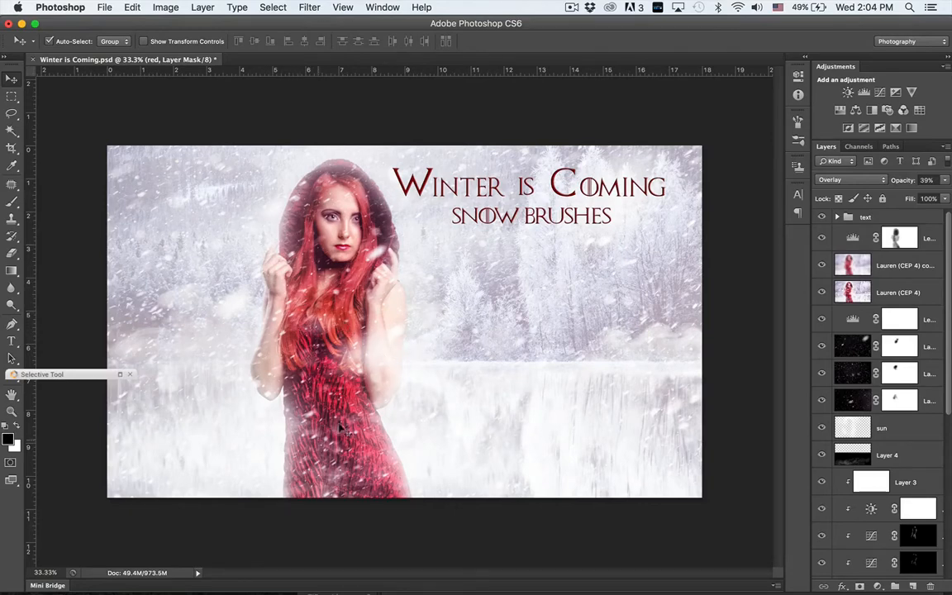
mouse_move(306, 301)
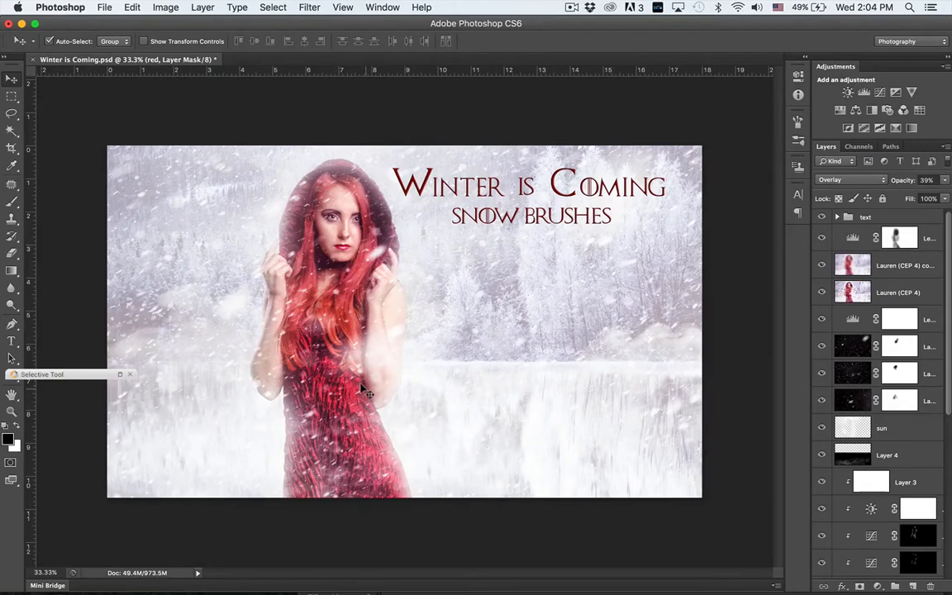
mouse_move(384, 417)
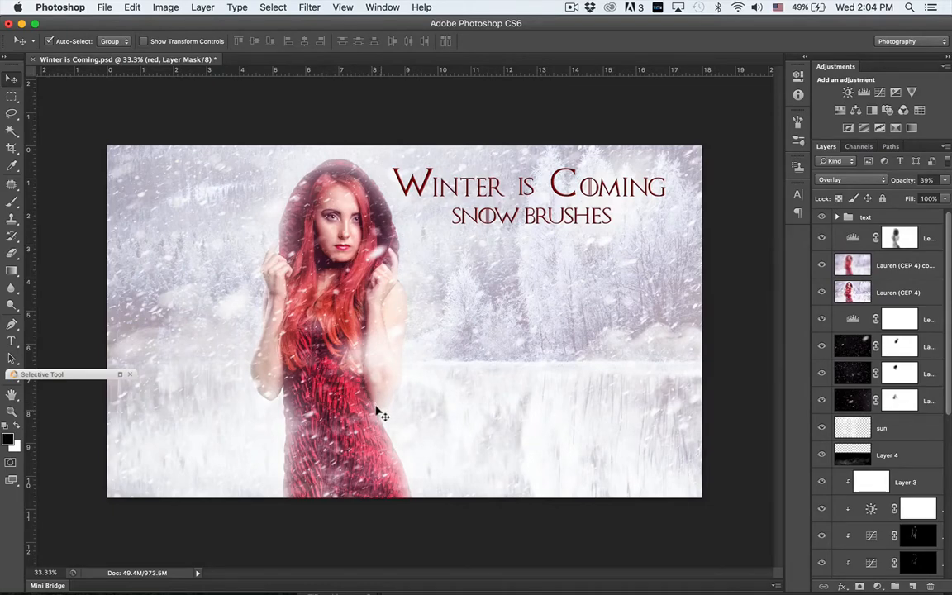
mouse_move(779, 228)
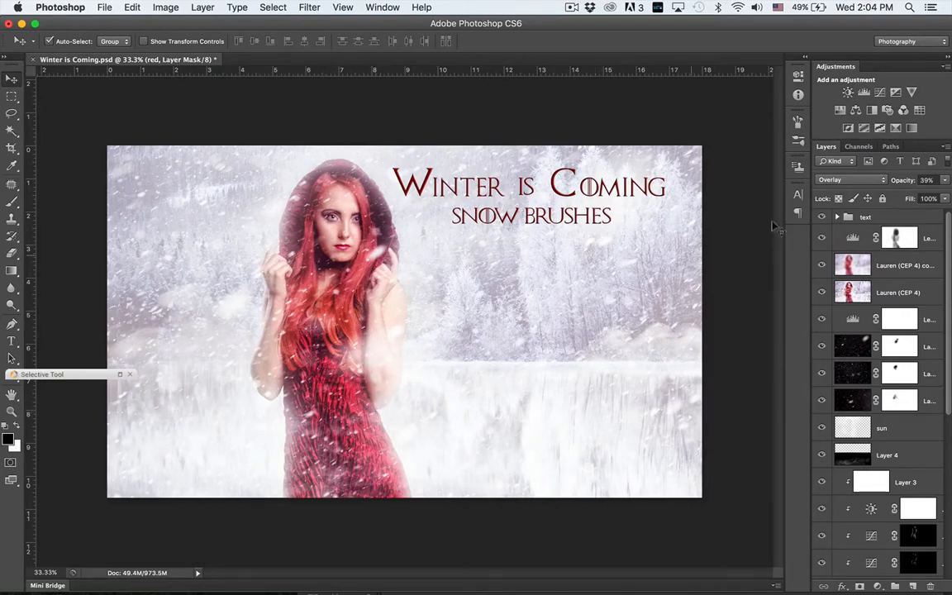
mouse_move(525, 347)
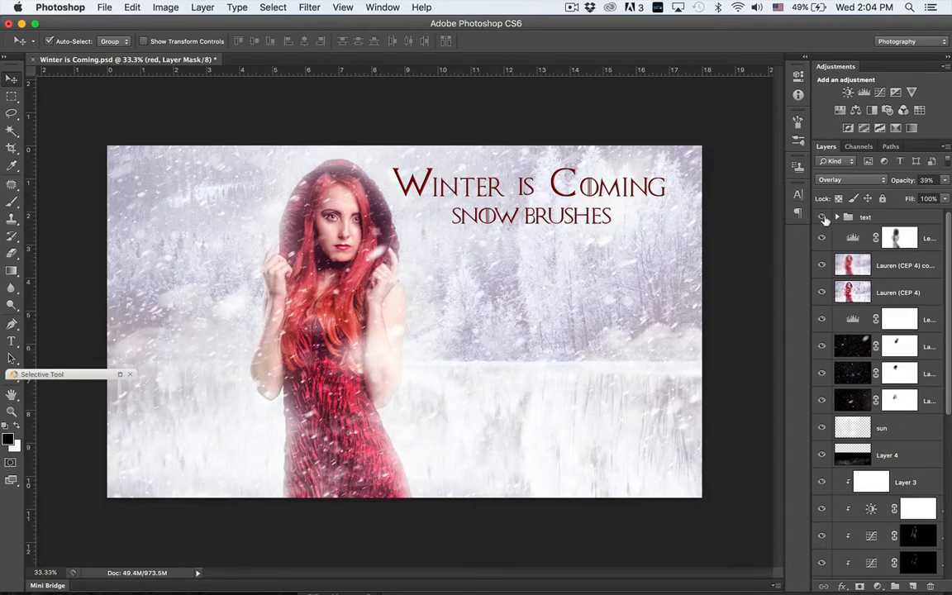
Step: Hide the 'Winter is Coming' title text and the falling snow overlay
left_click(821, 216)
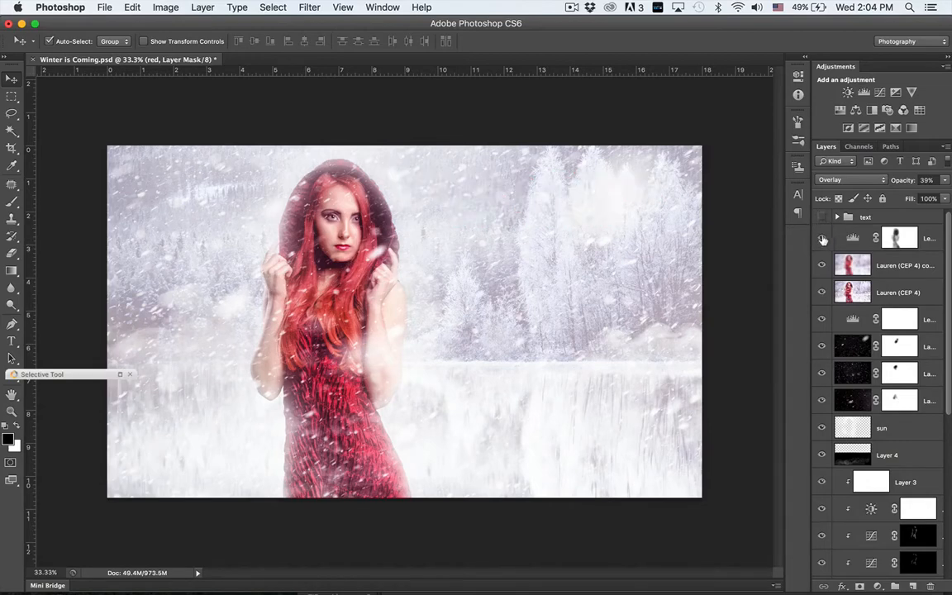
left_click(822, 238)
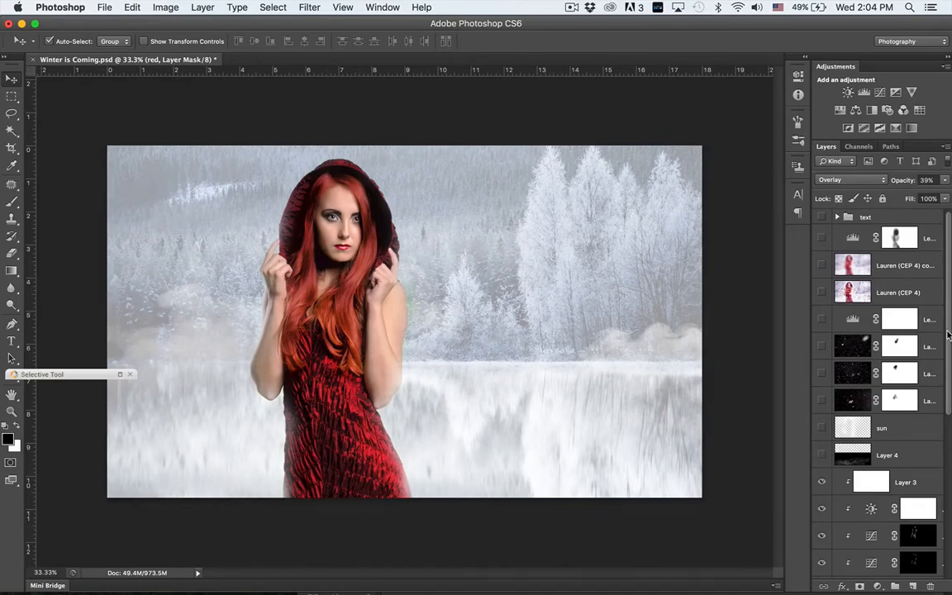
scroll("down", 3)
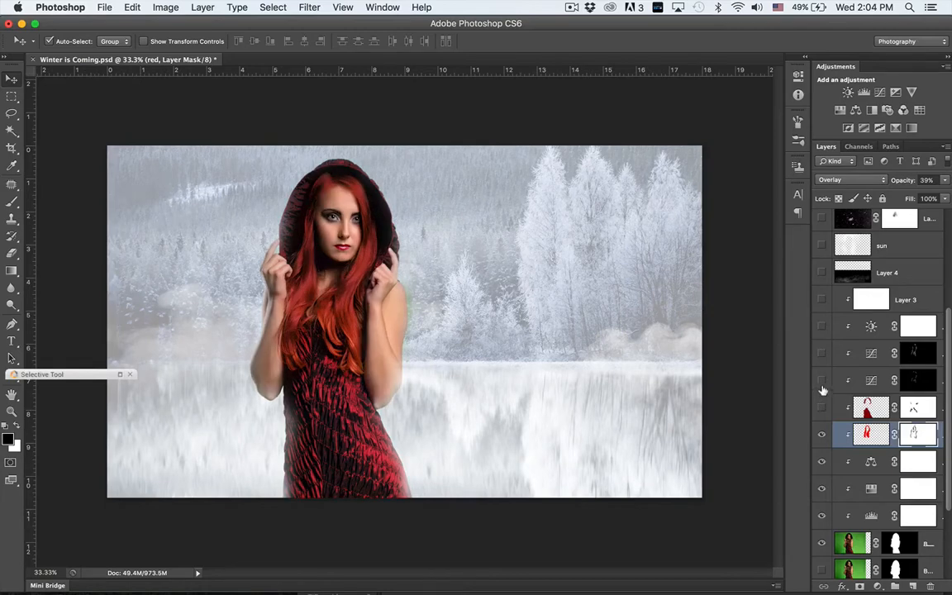
Step: Hide the red hair colouring so the woman shows with her original brown hair
left_click(822, 407)
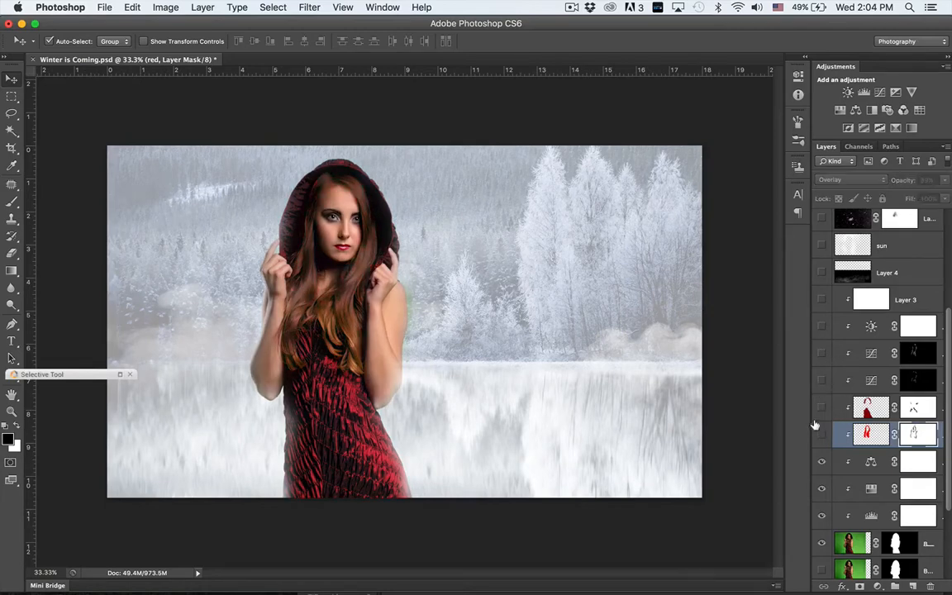
mouse_move(225, 139)
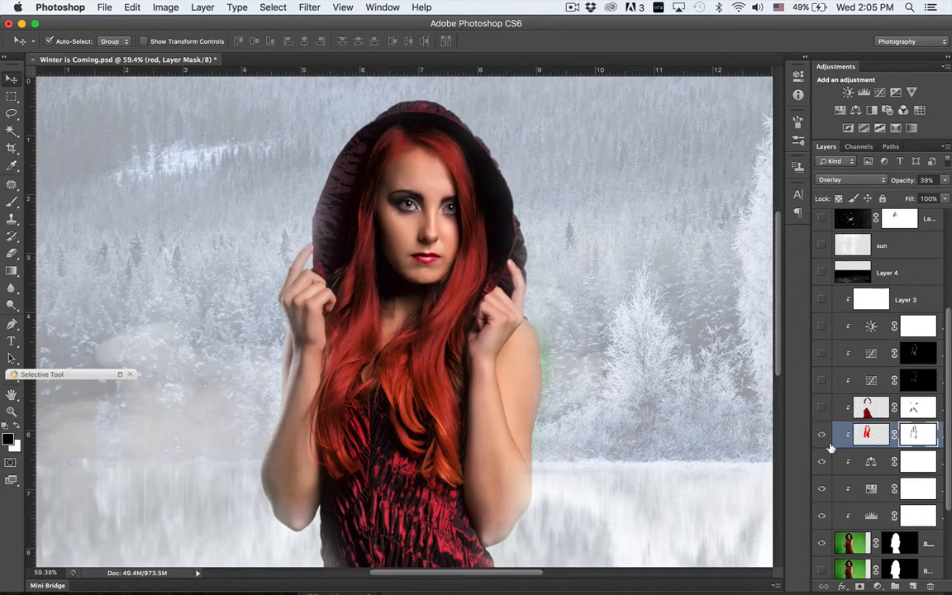
left_click(822, 437)
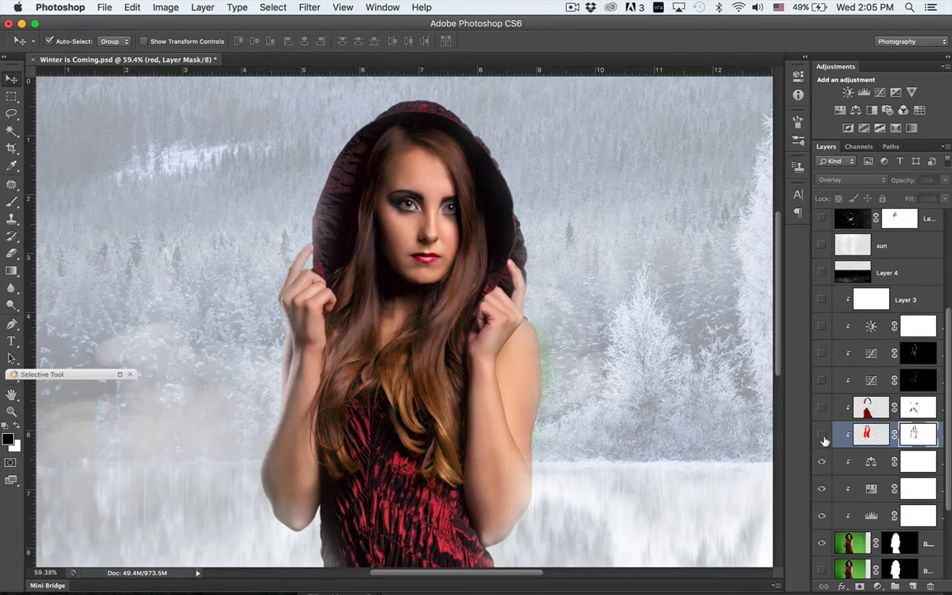
left_click(822, 433)
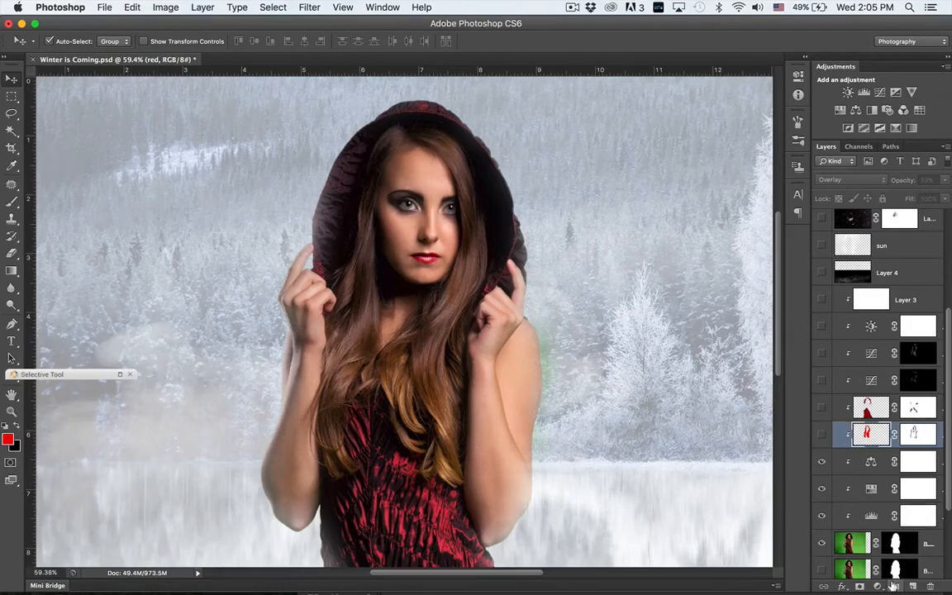
Step: Add a new empty layer named 'red hair' clipped to the woman's layer
left_click(912, 585)
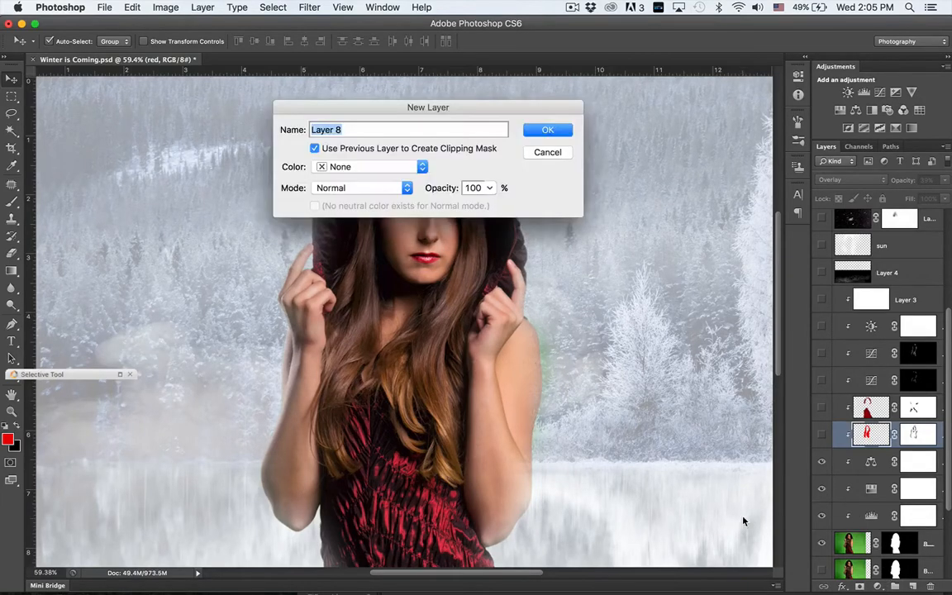
type("red")
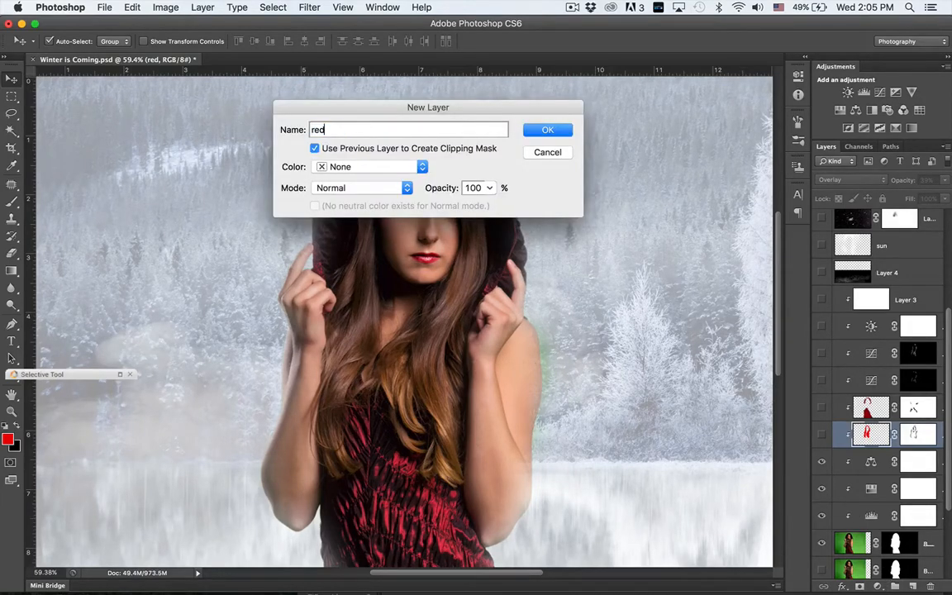
type("ha")
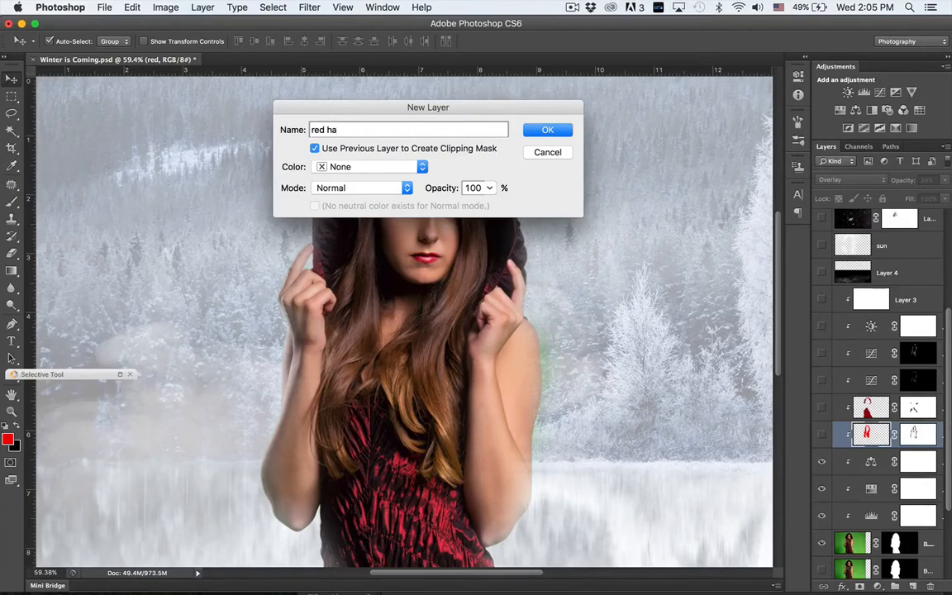
left_click(547, 129)
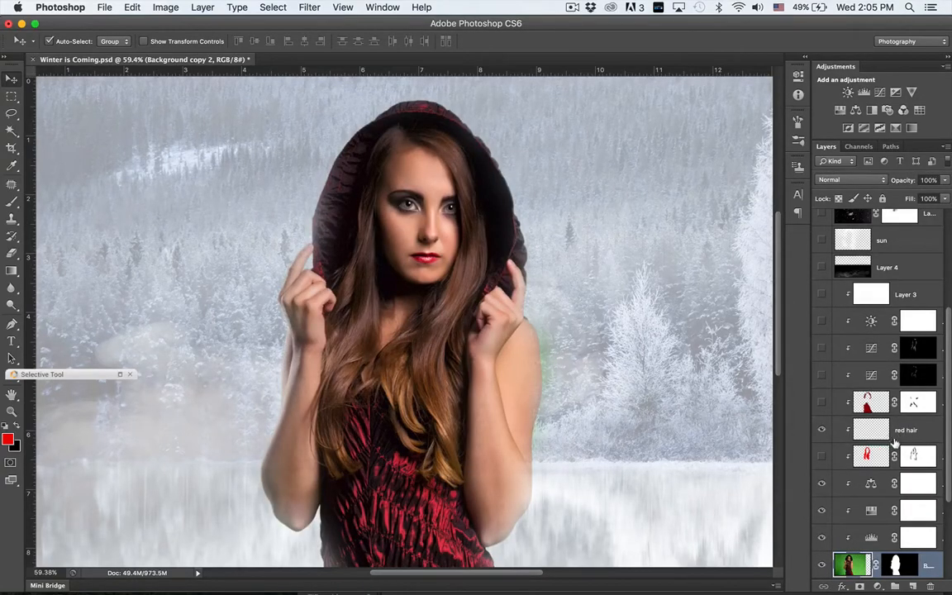
left_click(871, 430)
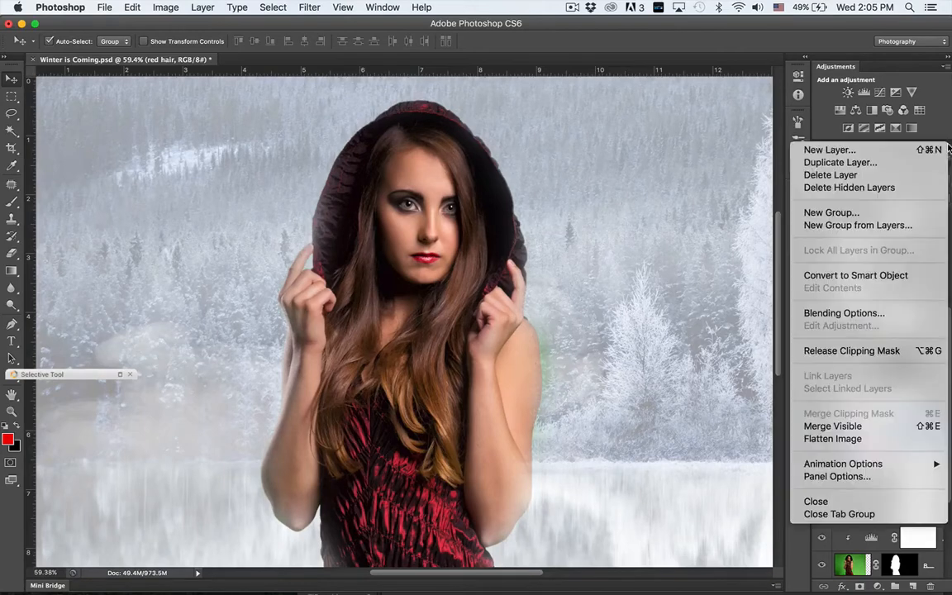
mouse_move(852, 350)
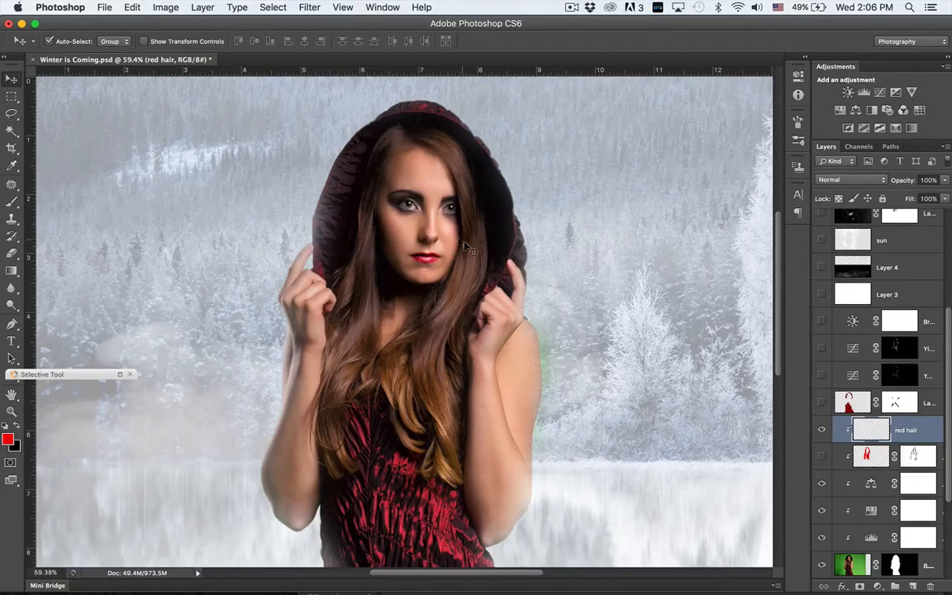
mouse_move(345, 146)
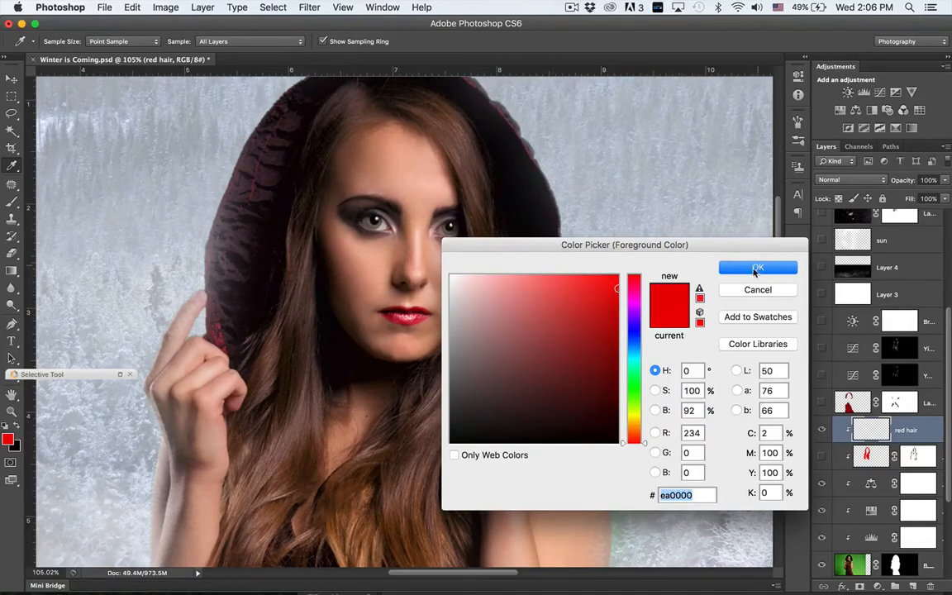
Step: Confirm a vivid pure red (R 234) as the foreground paint colour
left_click(757, 268)
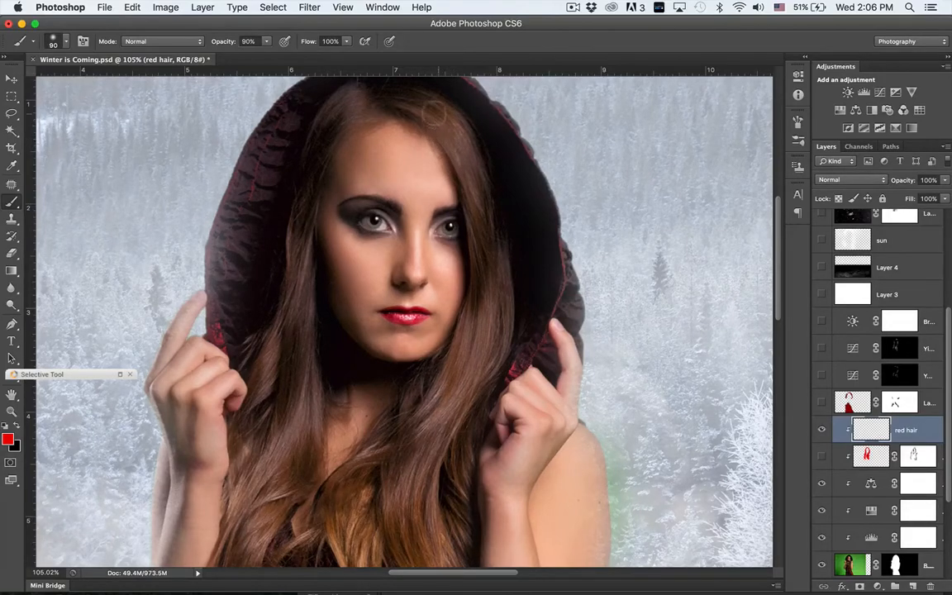
Step: Brush a solid red streak down the hair strand beside her left eye to cheek level
left_click_drag(438, 112, 476, 185)
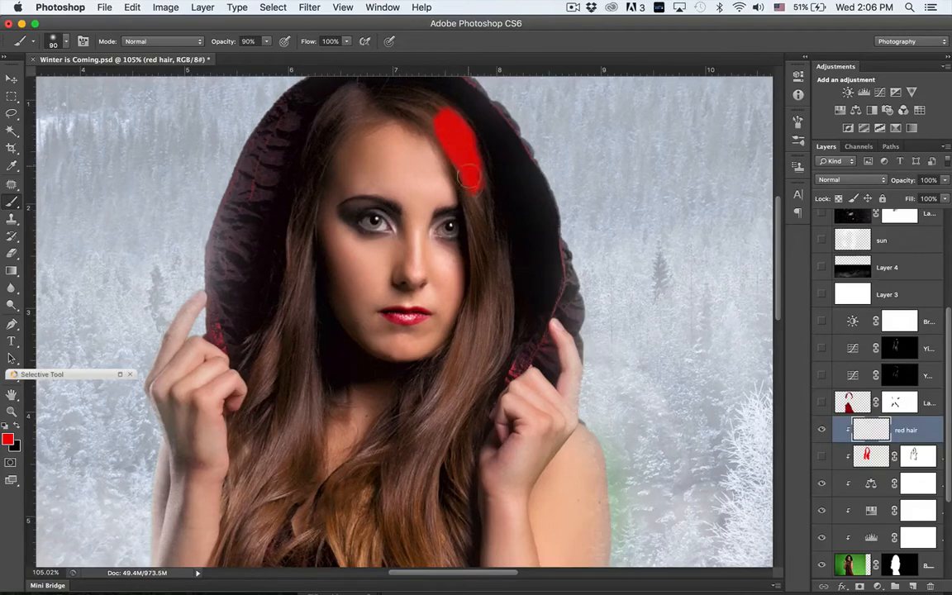
left_click_drag(471, 169, 482, 261)
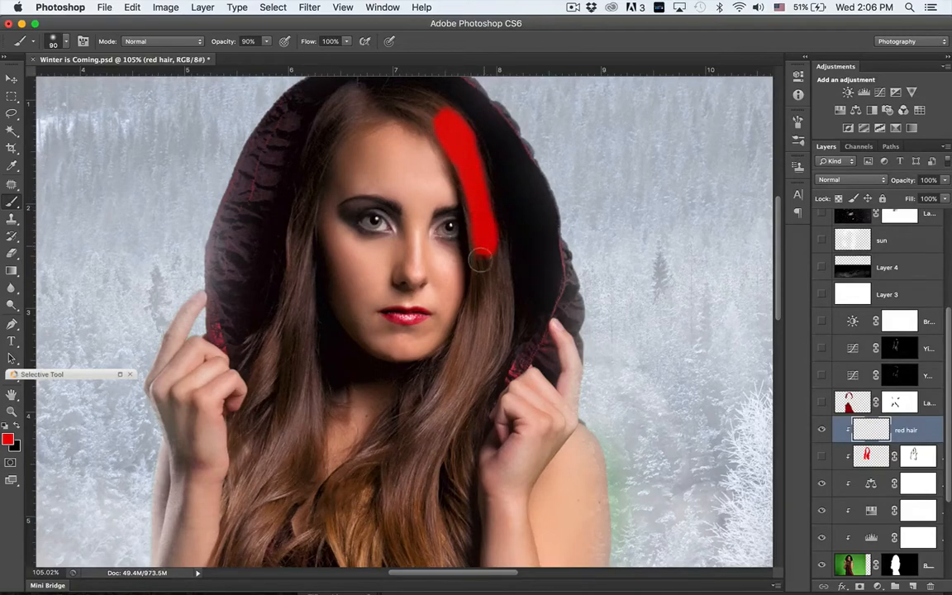
left_click_drag(482, 257, 492, 311)
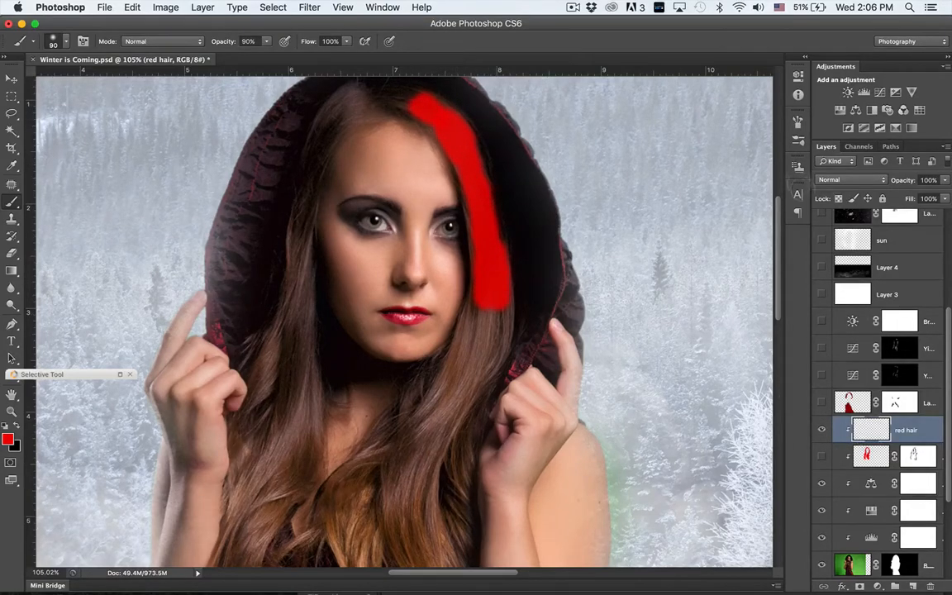
Step: Change the red hair layer's blending mode so the paint merges with the hair texture
left_click(850, 178)
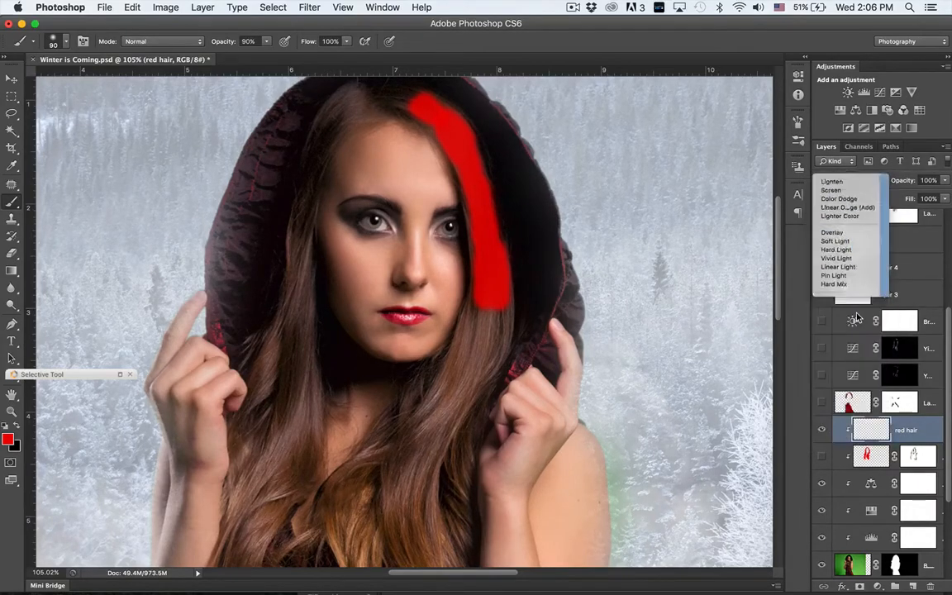
left_click(831, 232)
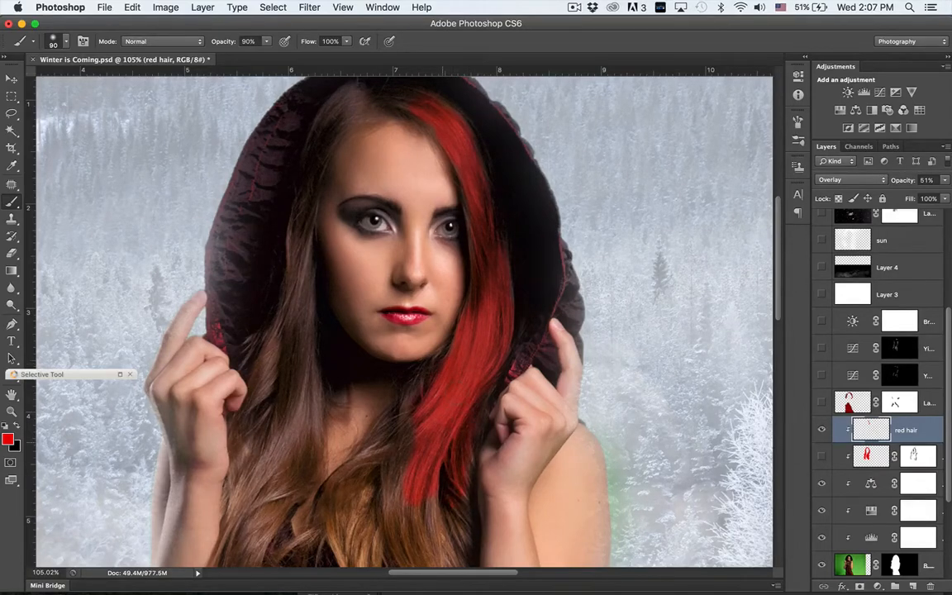
scroll("down", 3)
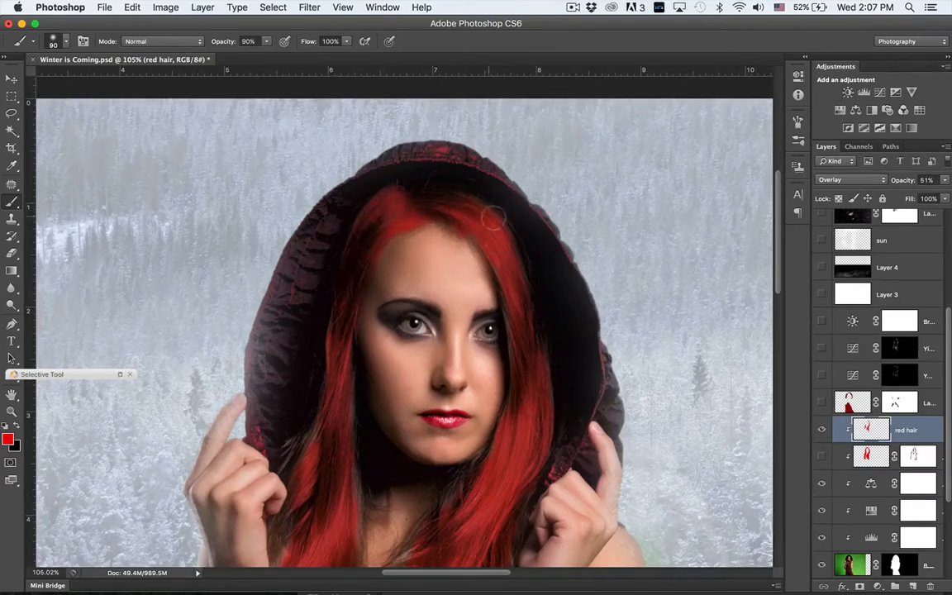
mouse_move(483, 228)
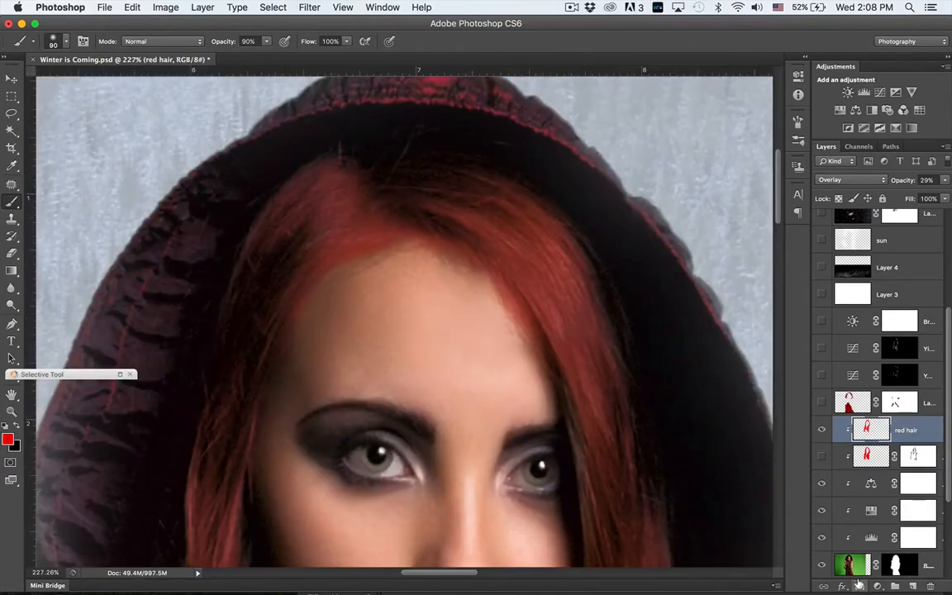
mouse_move(843, 585)
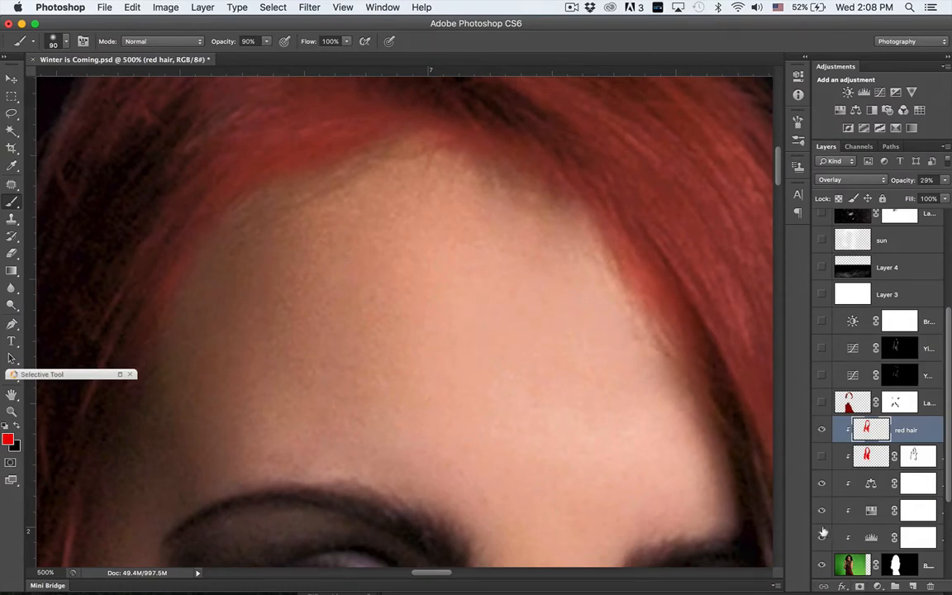
Step: Add a layer mask to the red hair layer for cleaning up spill onto skin
left_click(919, 430)
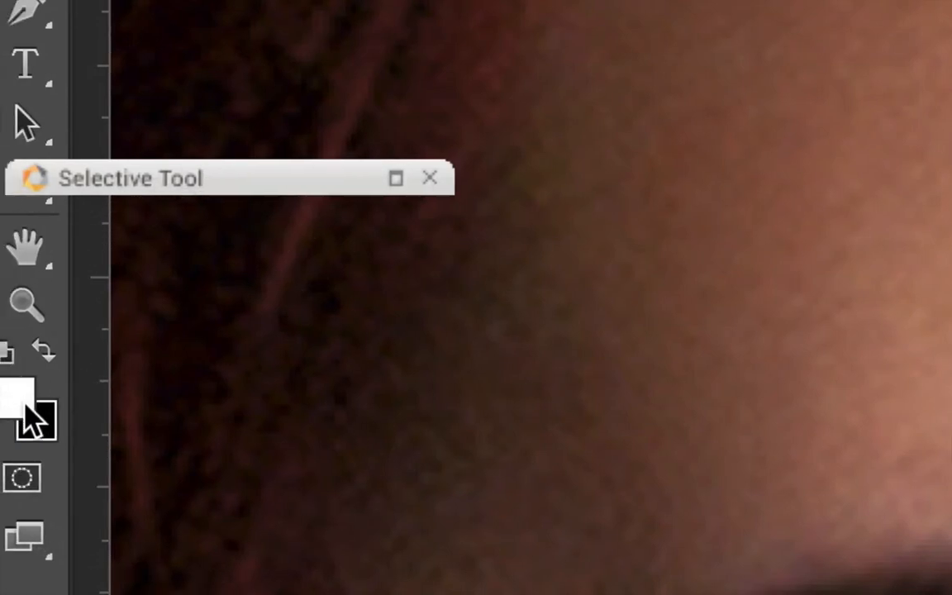
Step: Mask the red off her skin, panning across the hair below her chin, ends and right curls
left_click(19, 394)
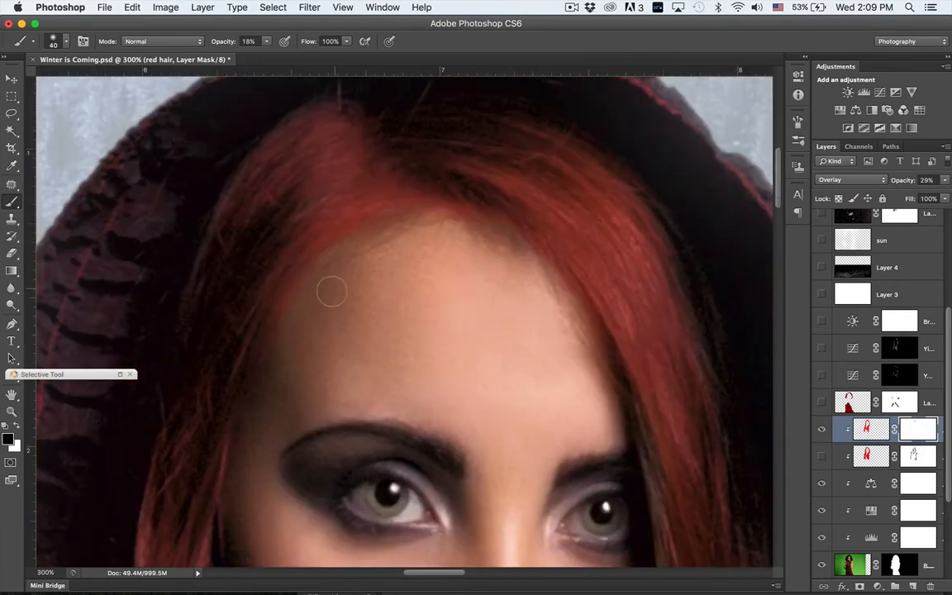
mouse_move(464, 263)
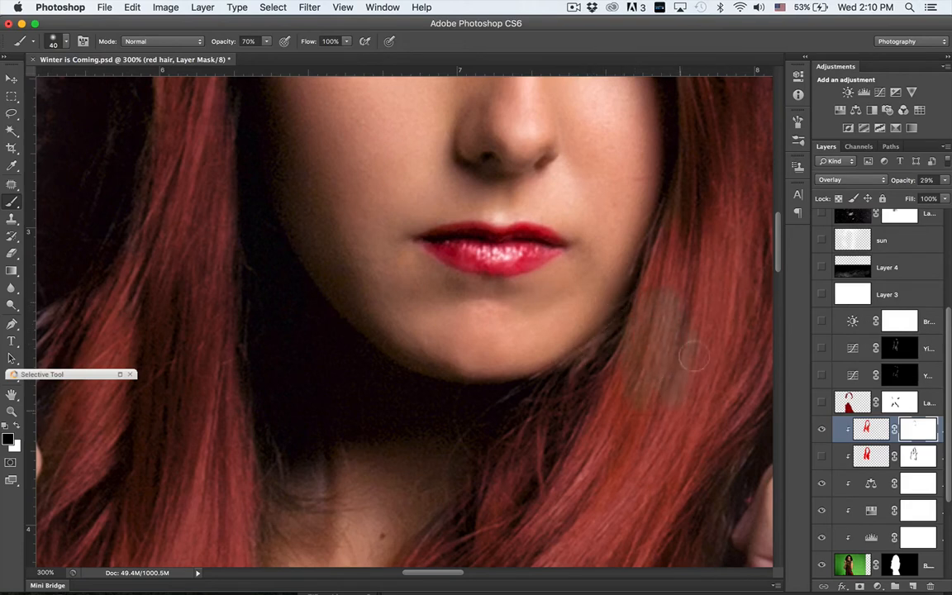
mouse_move(679, 288)
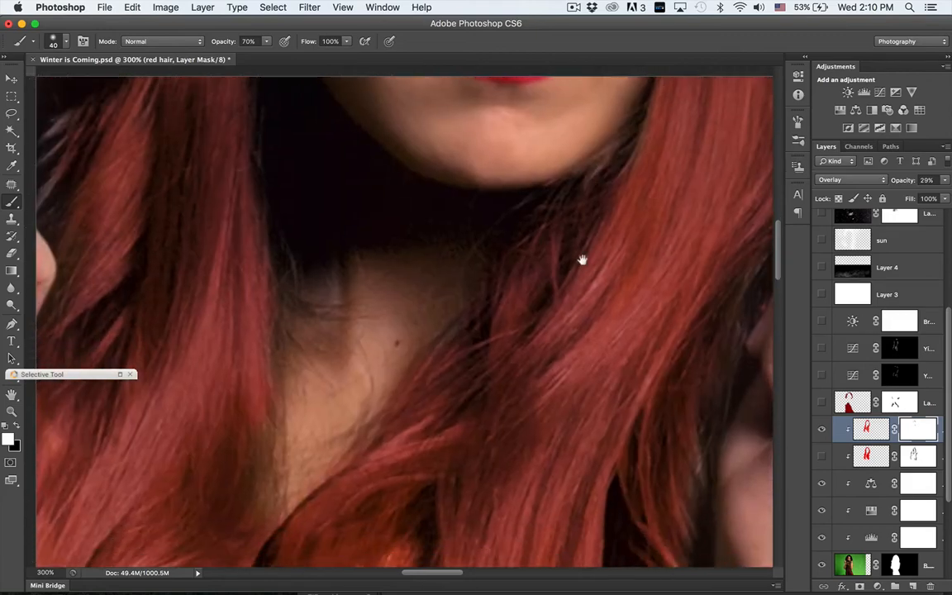
left_click_drag(582, 260, 337, 300)
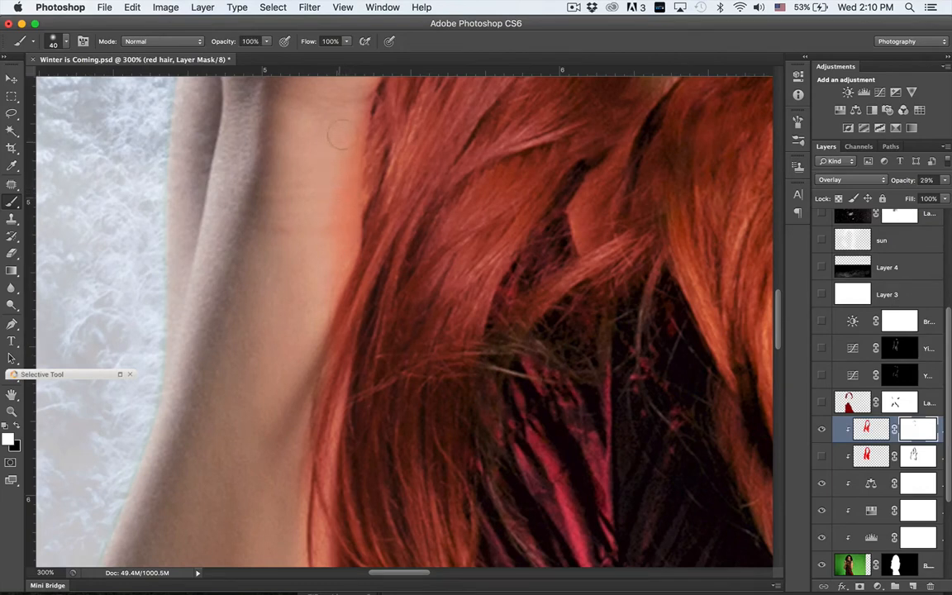
mouse_move(341, 230)
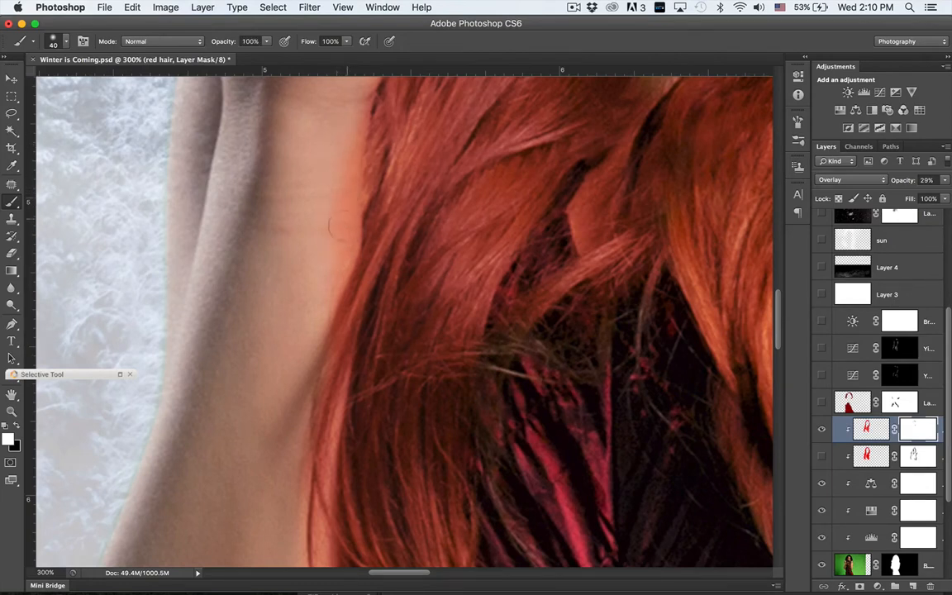
mouse_move(290, 355)
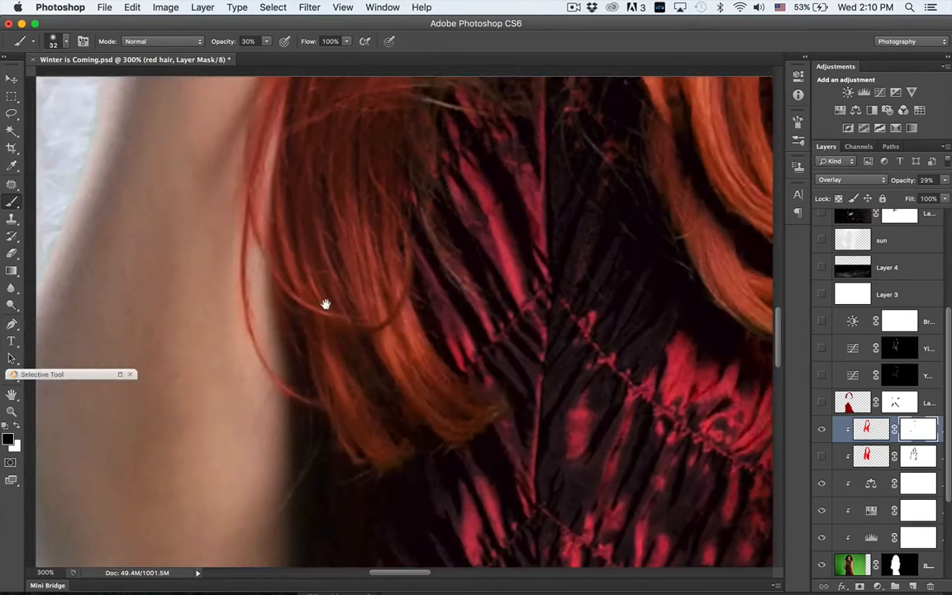
left_click_drag(324, 304, 488, 350)
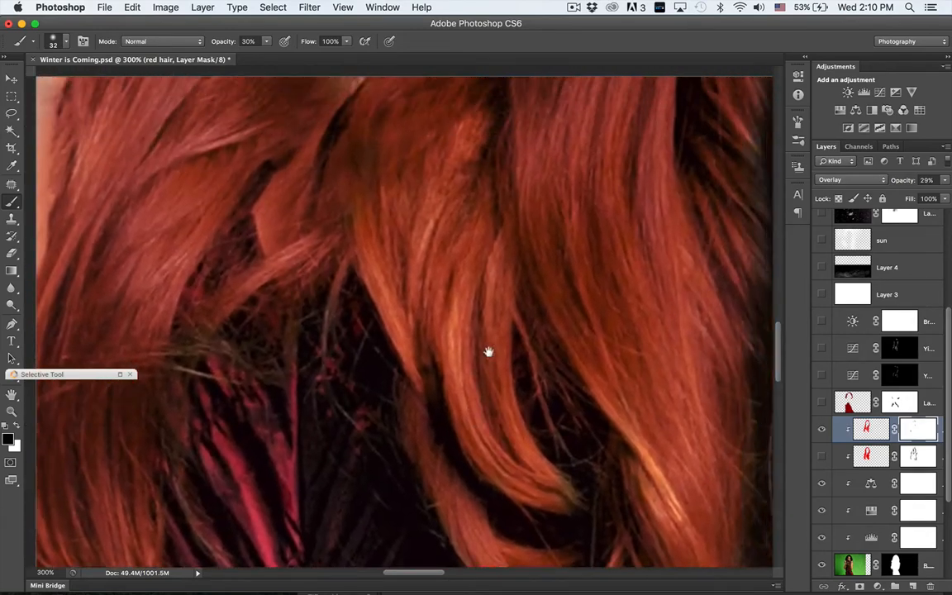
left_click_drag(490, 352, 461, 248)
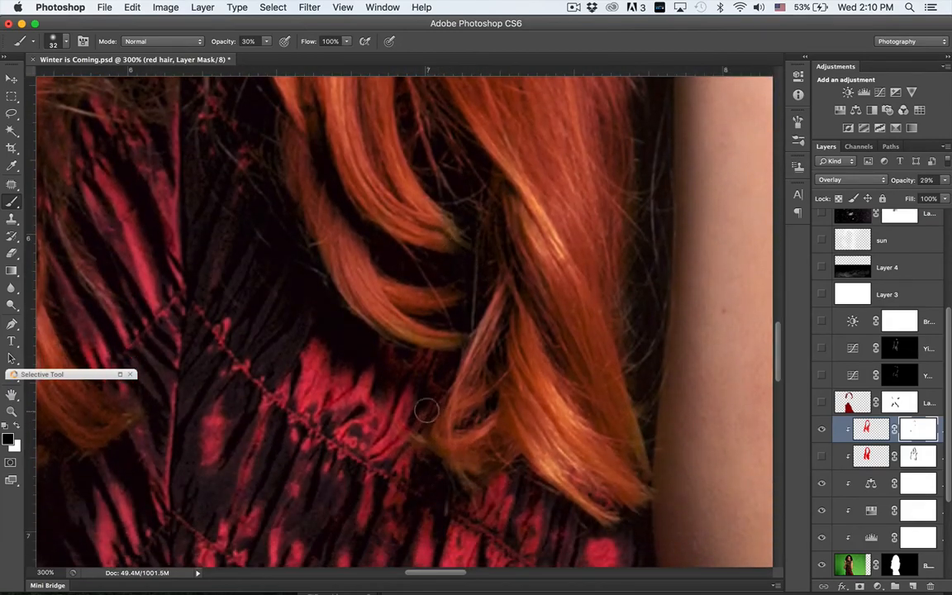
Step: Switch the foreground paint colour back to vivid red
left_click(873, 428)
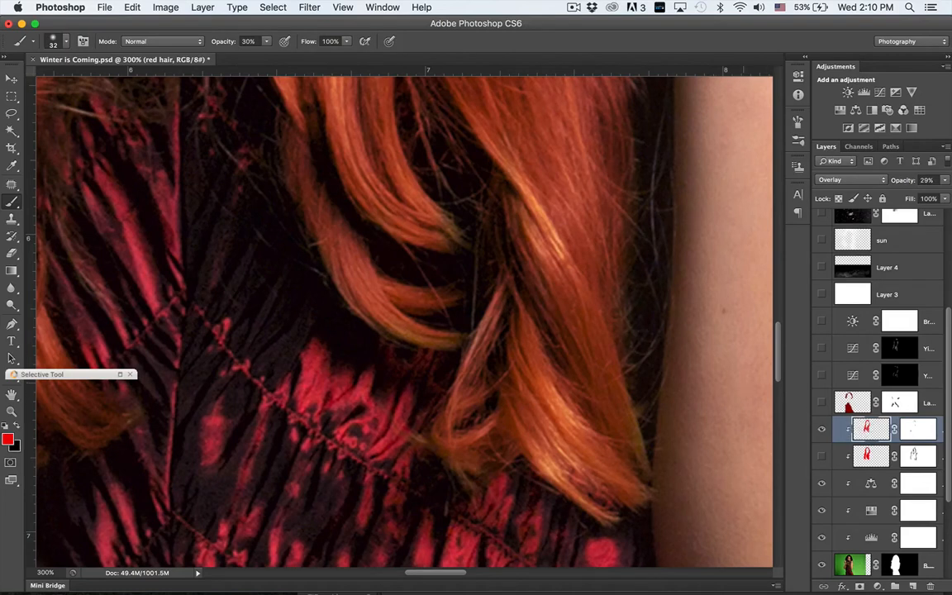
mouse_move(400, 255)
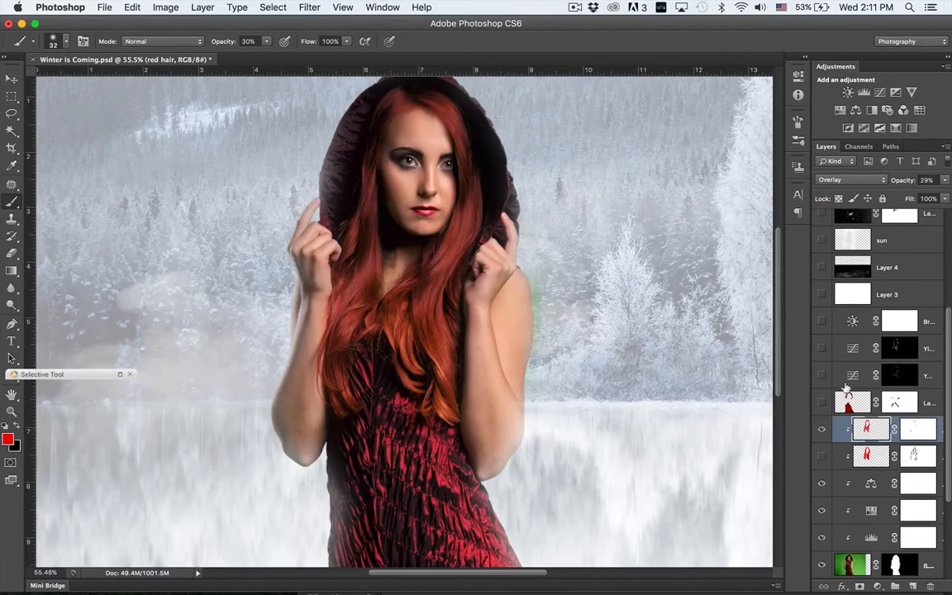
left_click(821, 403)
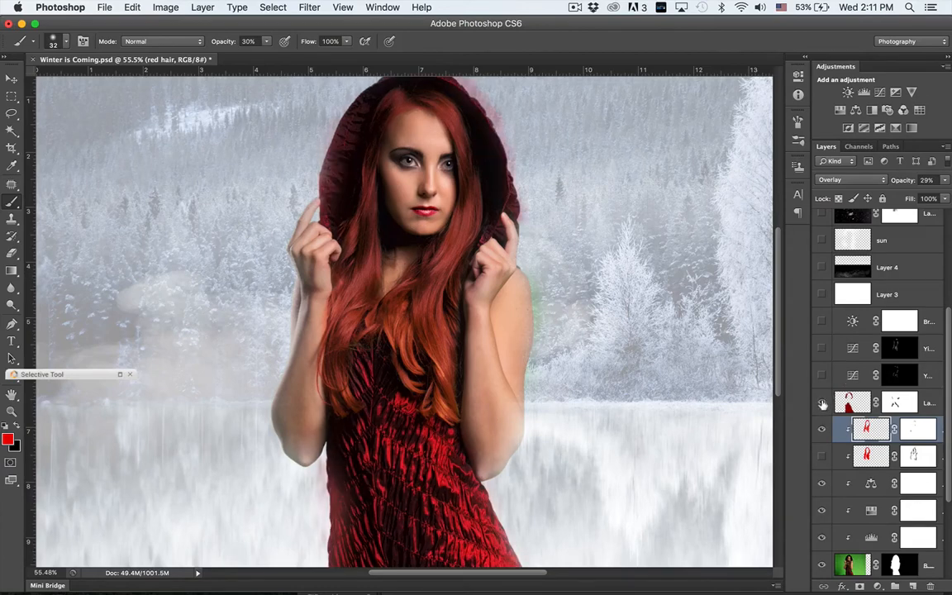
left_click(822, 404)
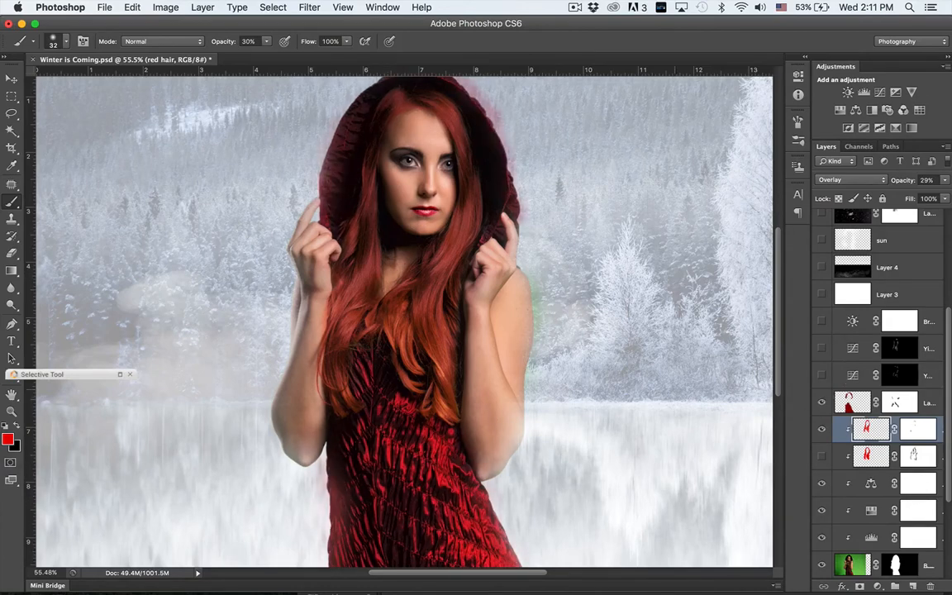
scroll("down", 3)
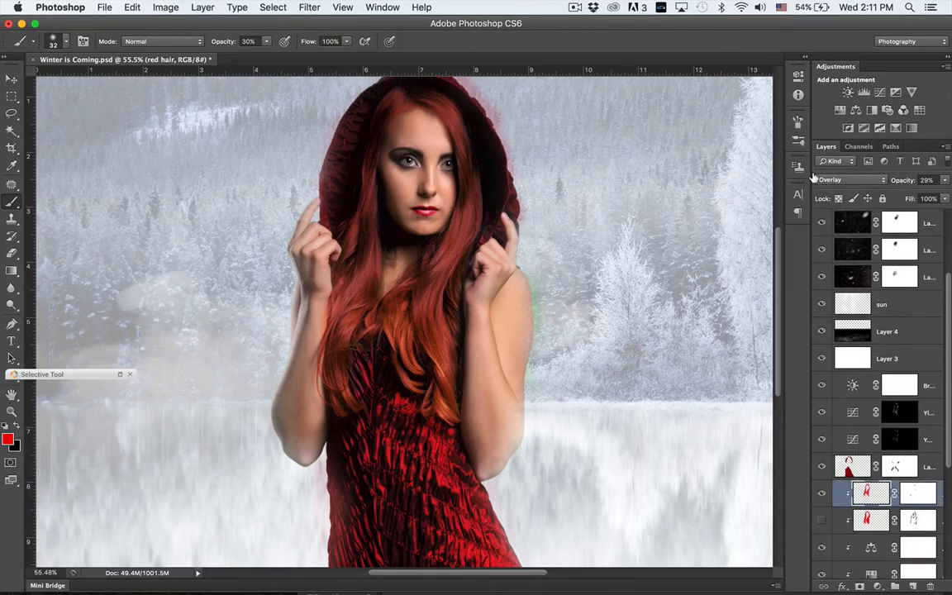